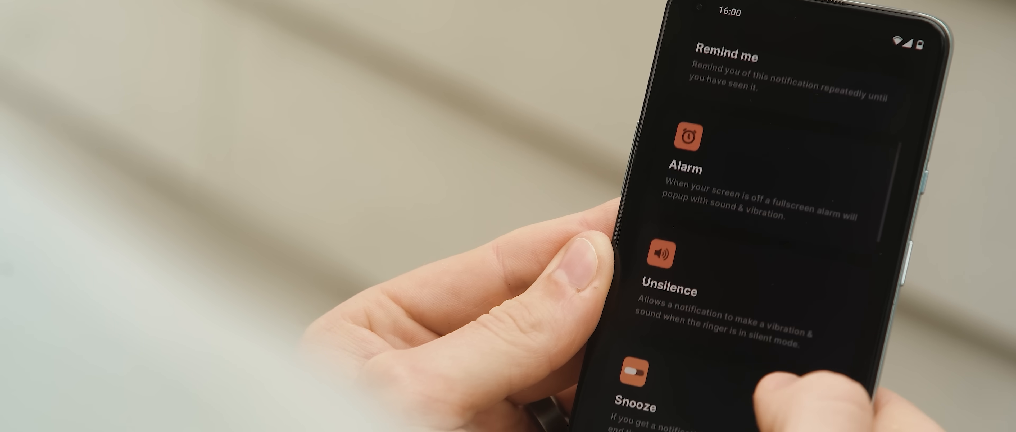
pyautogui.scroll(-3)
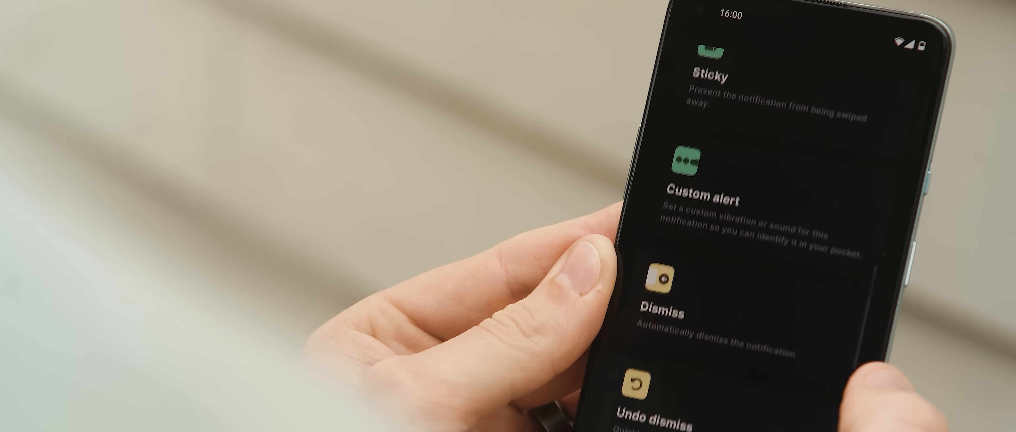